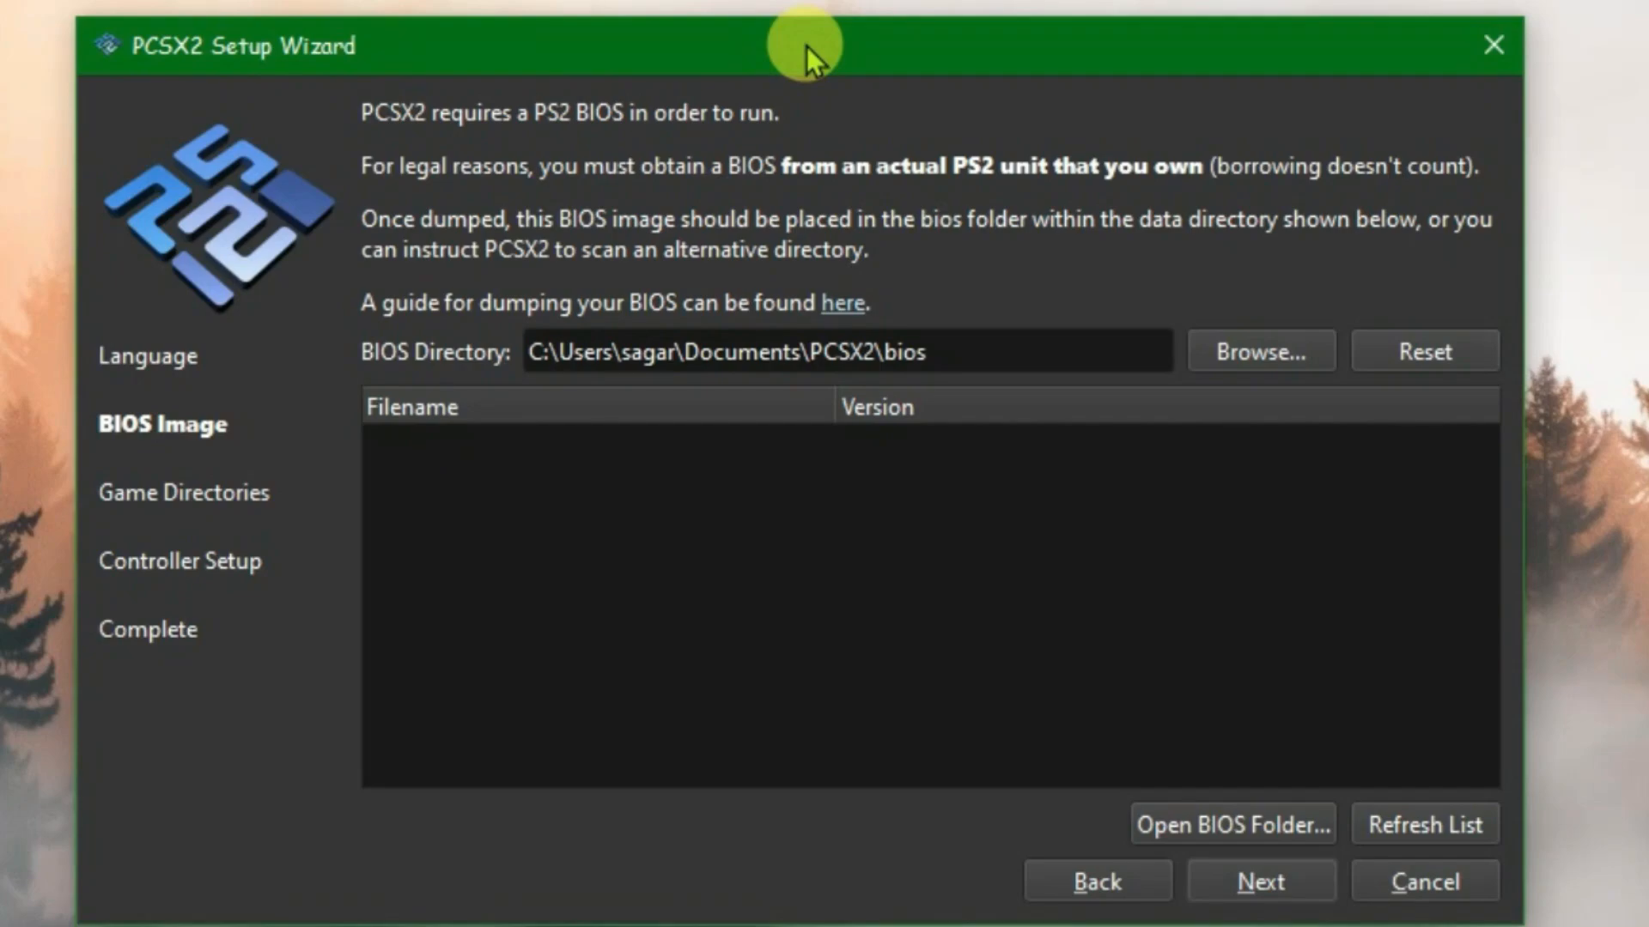
mouse_move(646, 207)
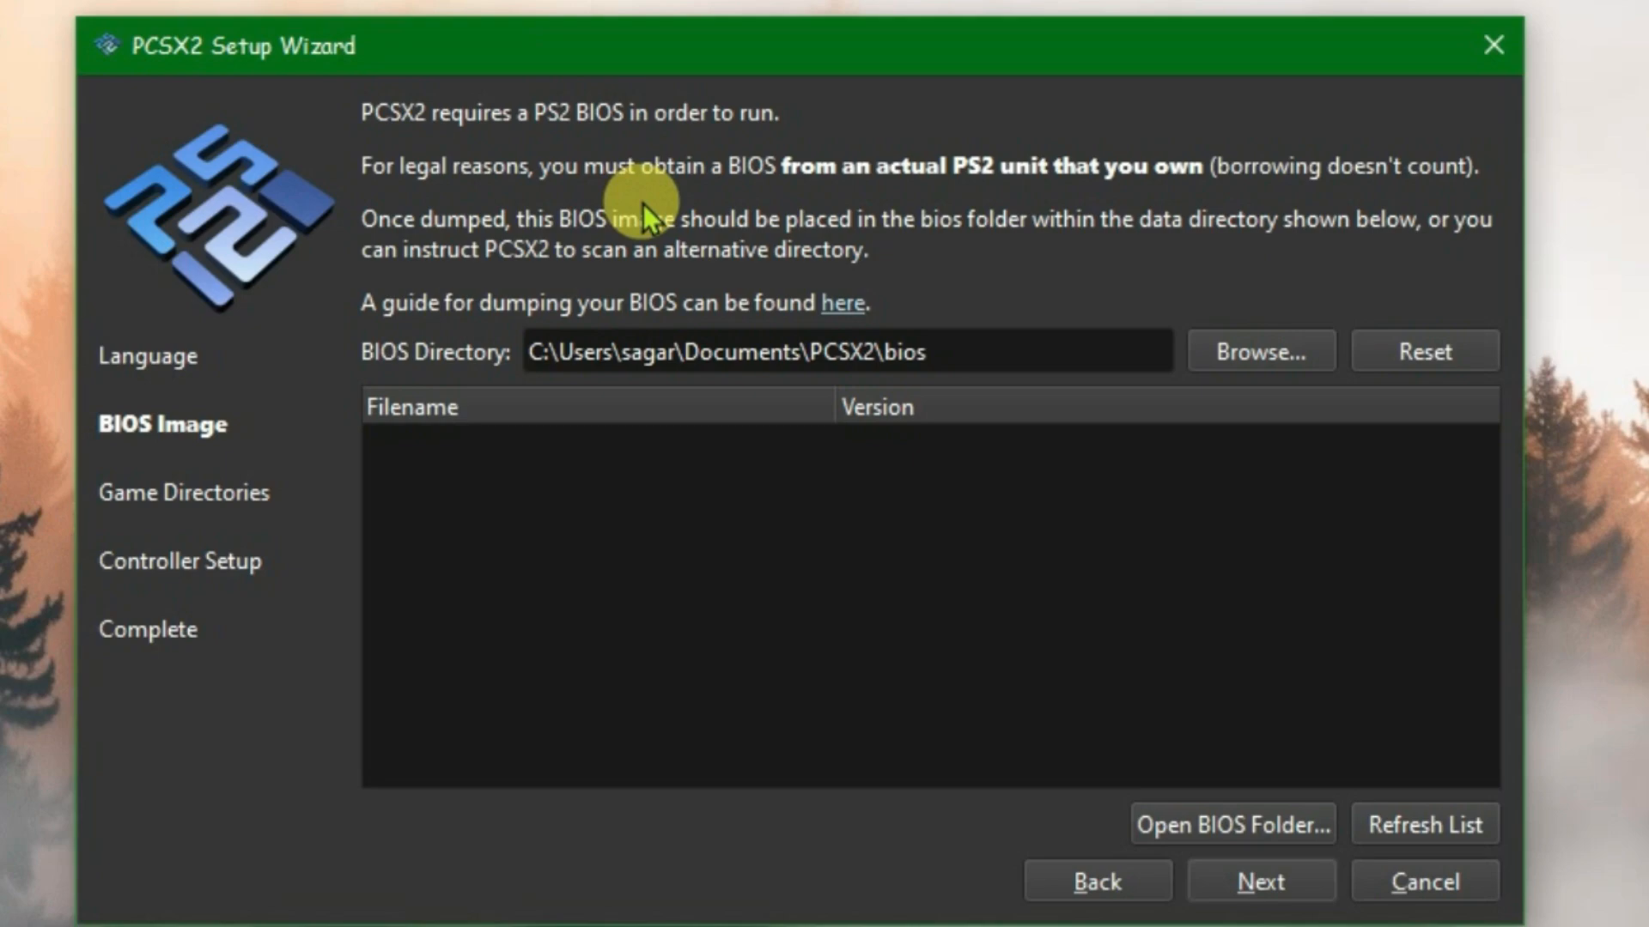
mouse_move(755, 239)
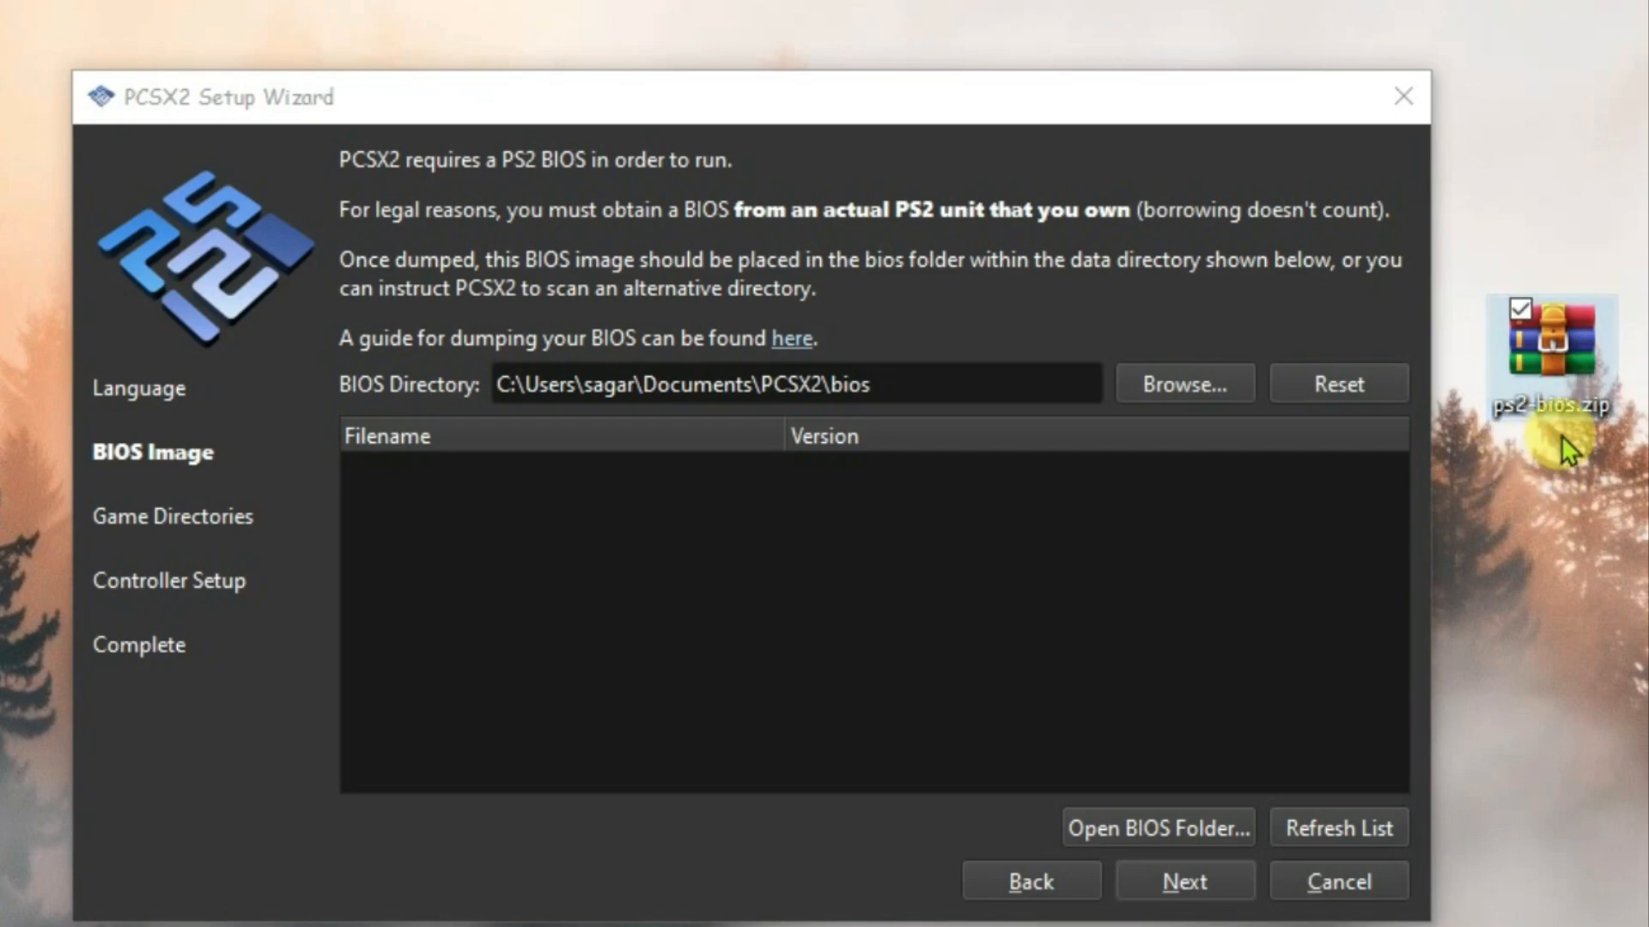
Extract ps2-bios.zip on the desktop into a new ps2-bios folder.
right_click(1550, 347)
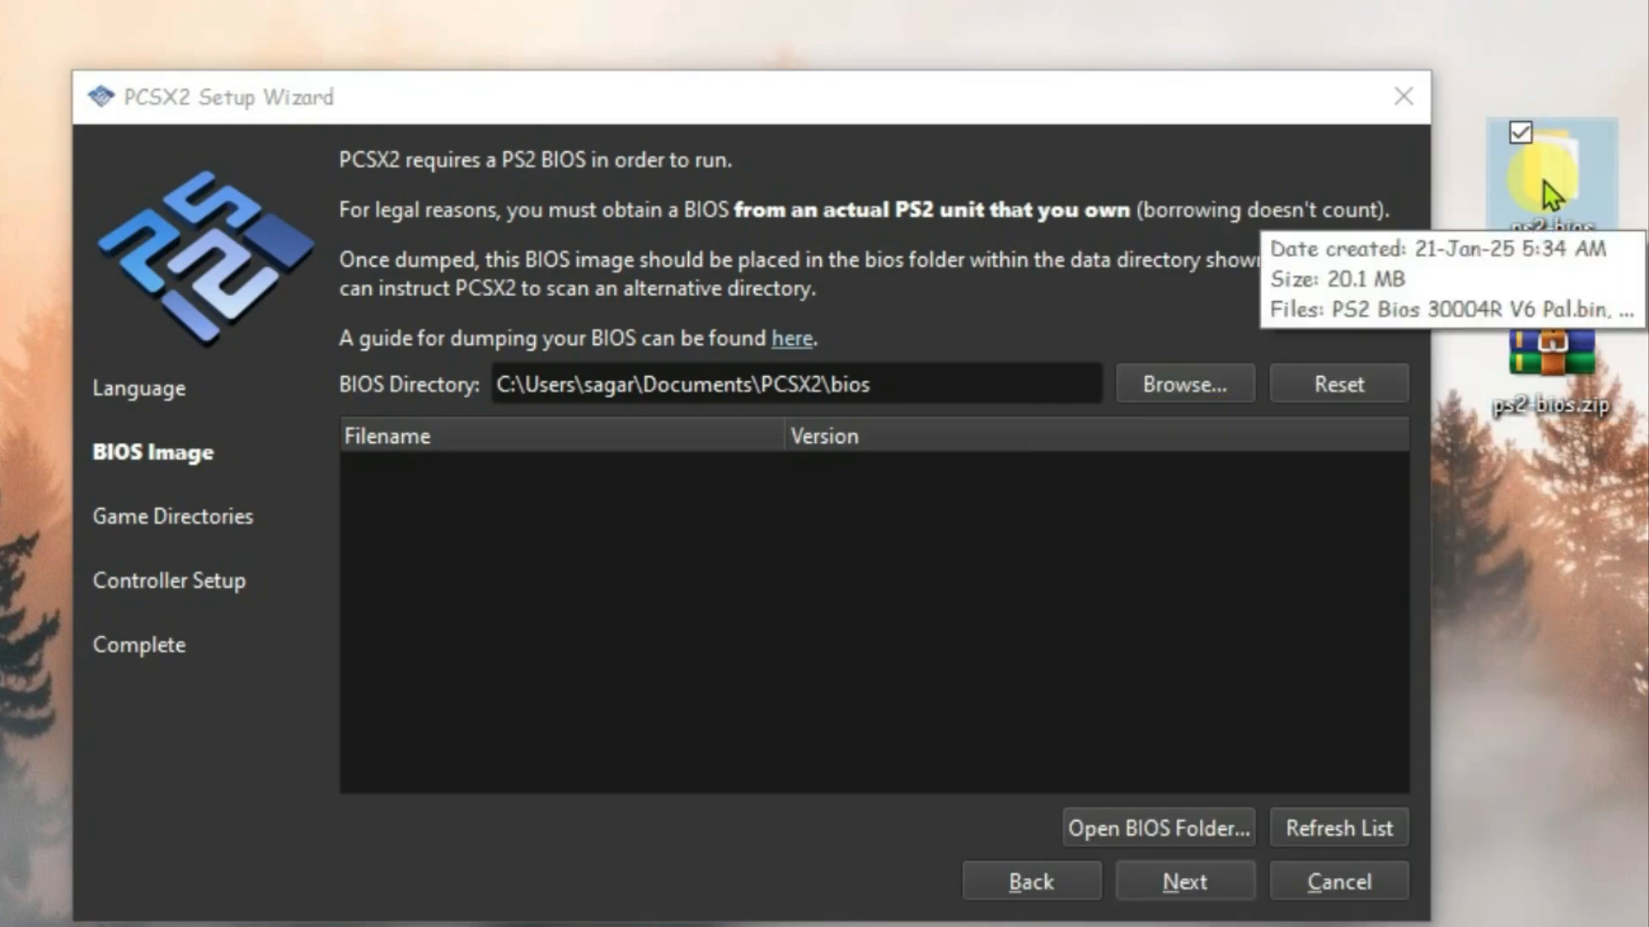
double_click(1547, 174)
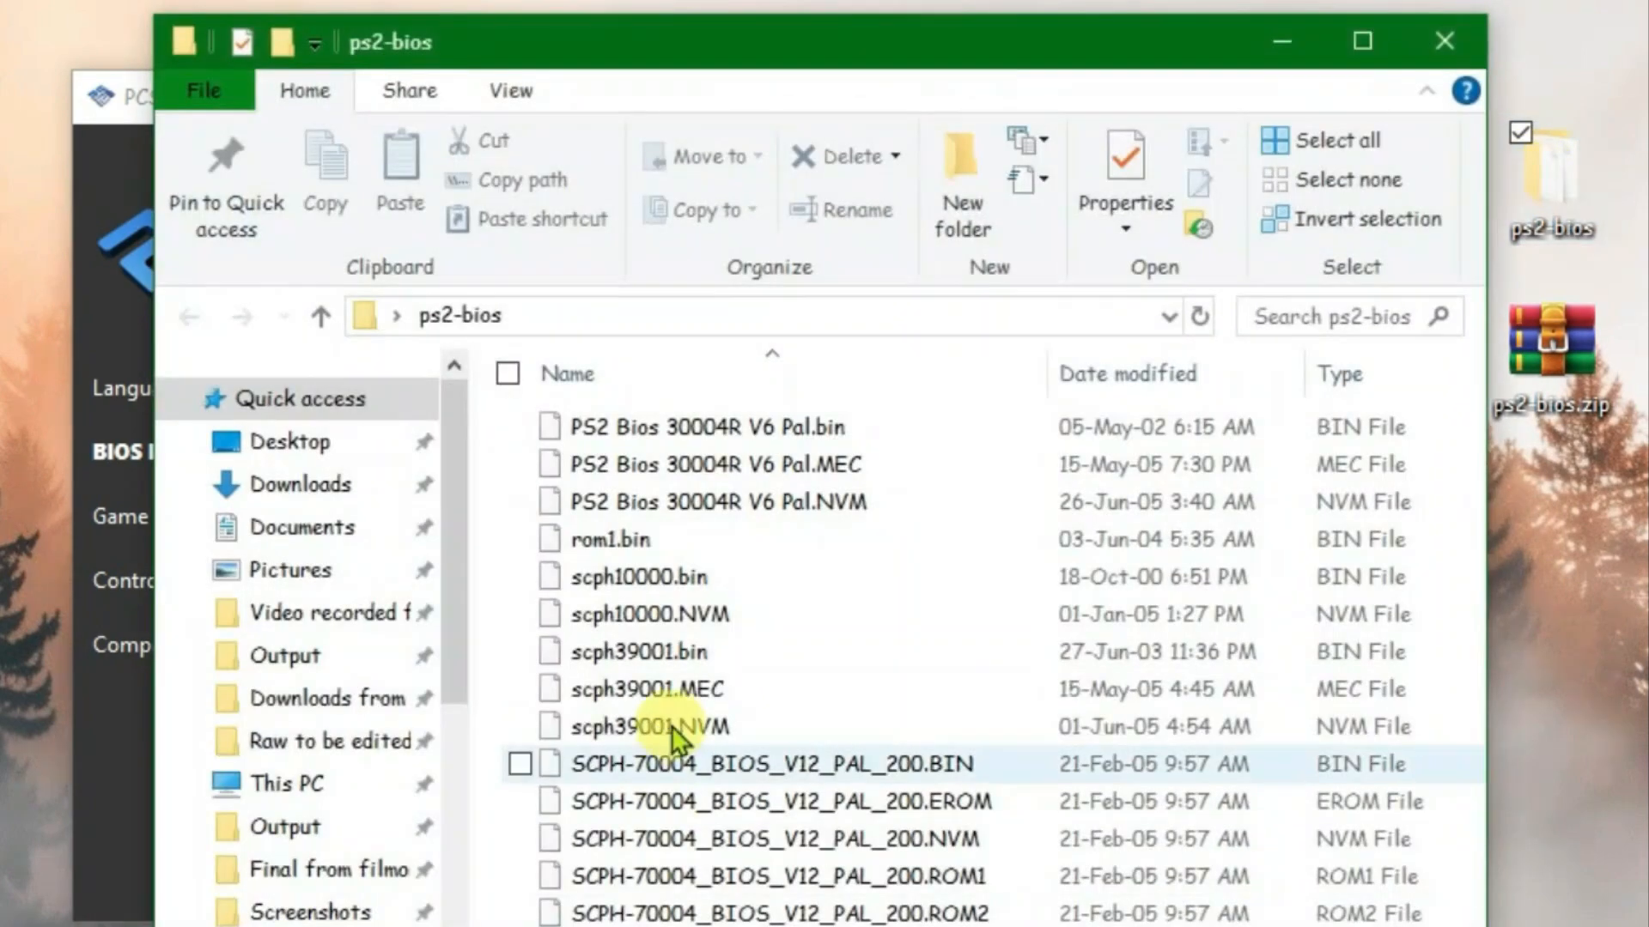
left_click(508, 374)
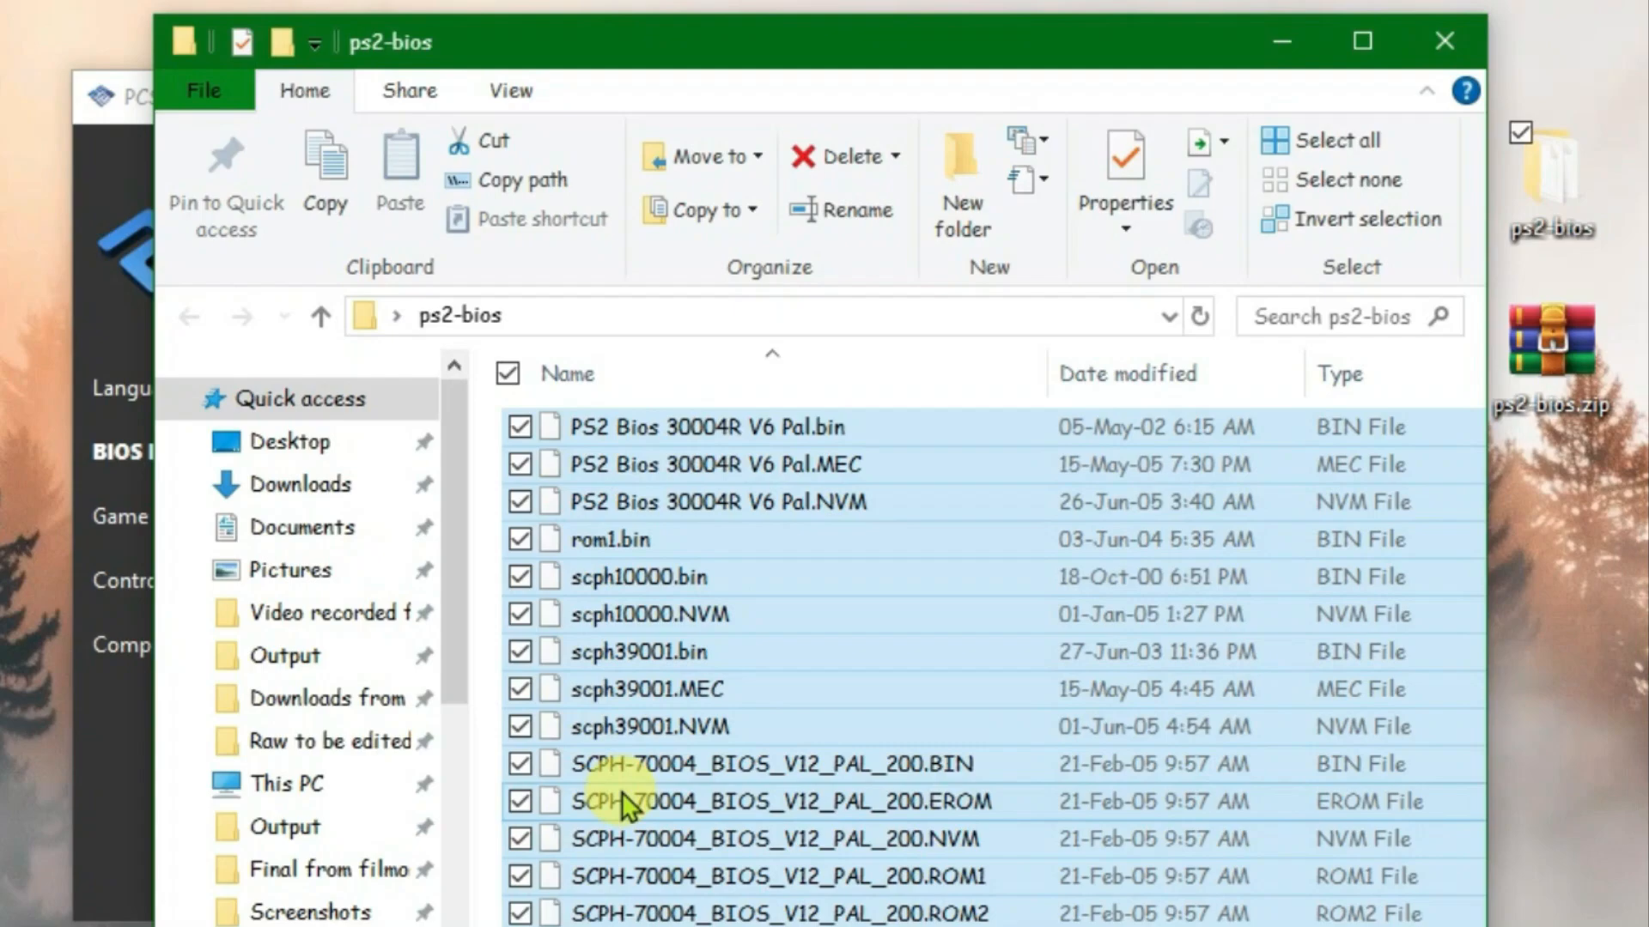
mouse_move(1442, 41)
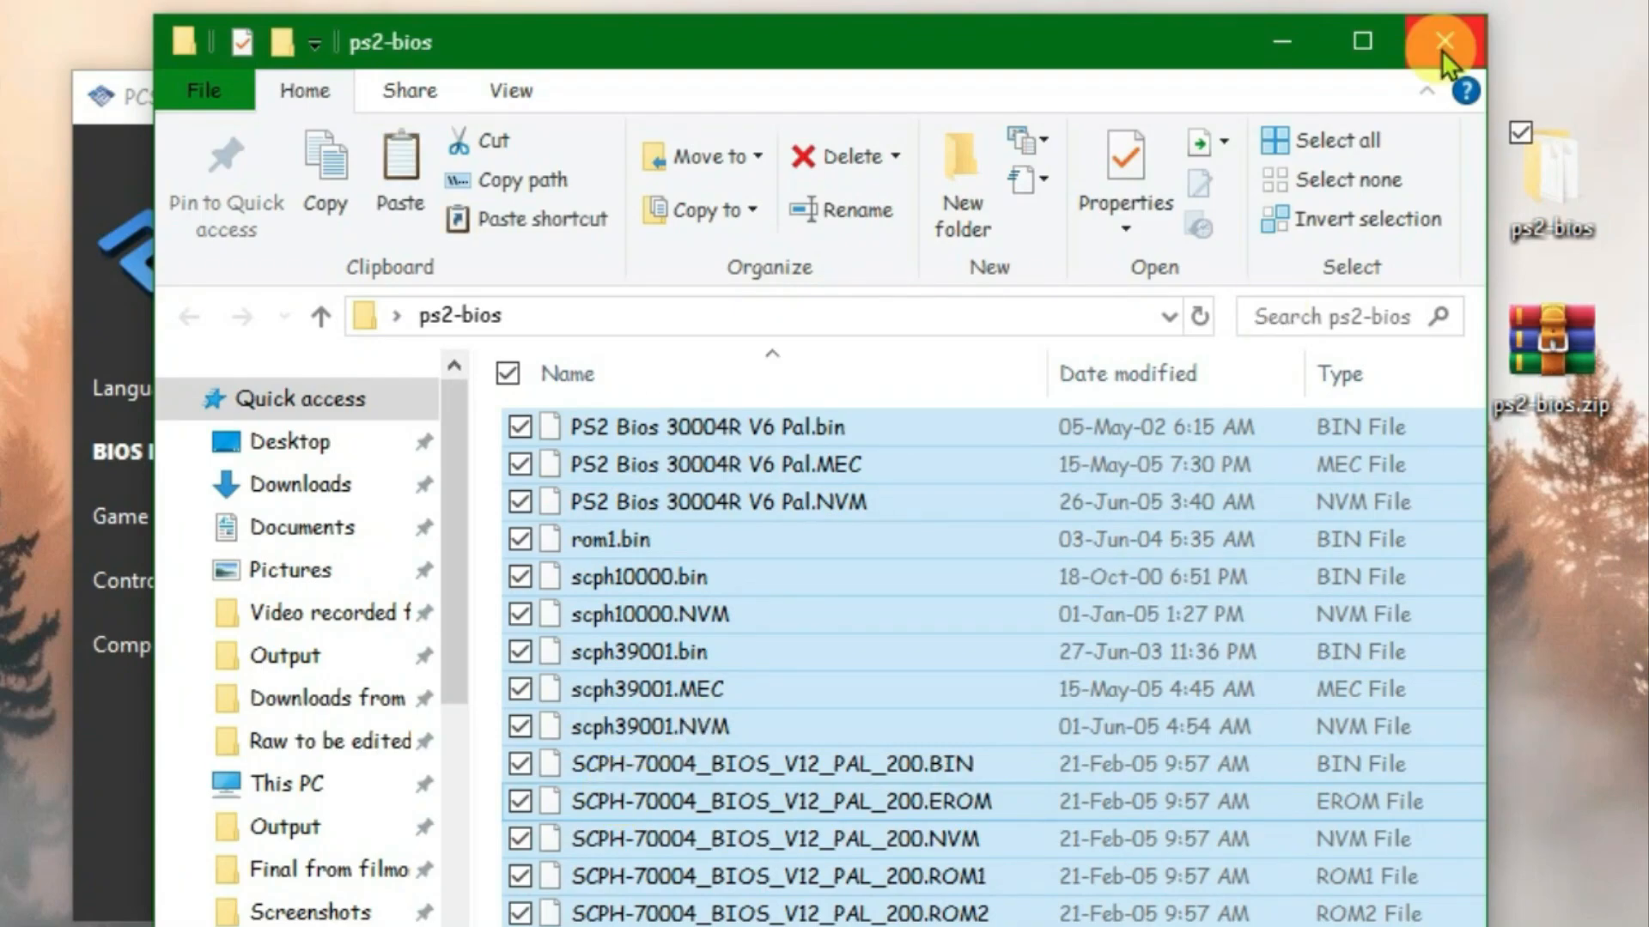
left_click(1442, 42)
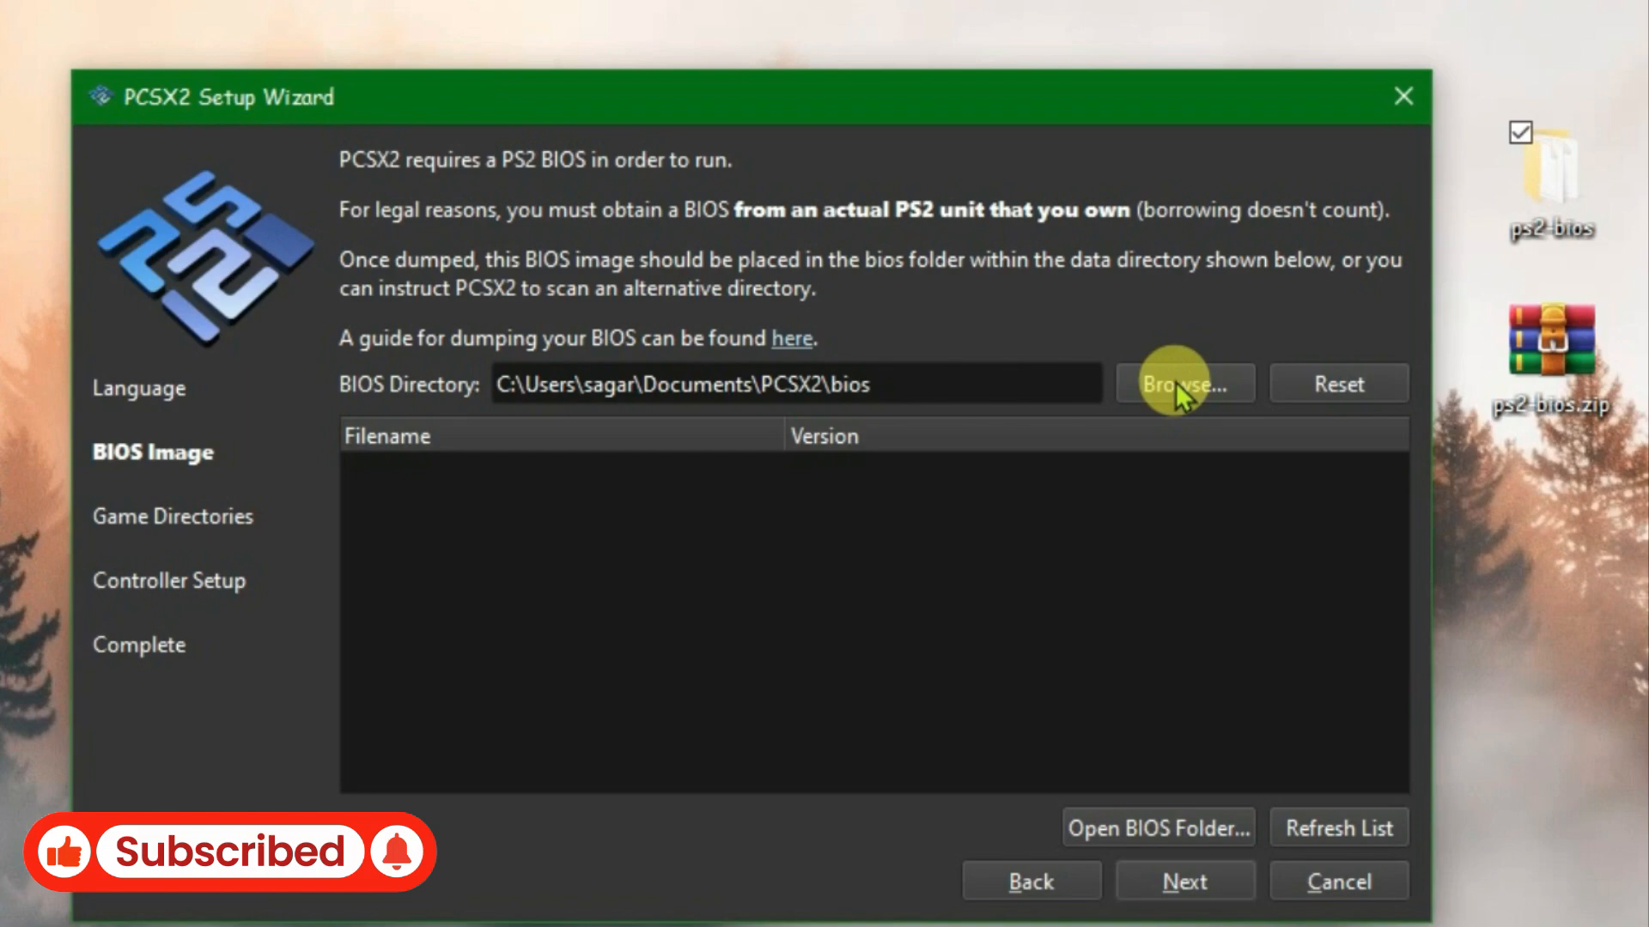
left_click(1182, 383)
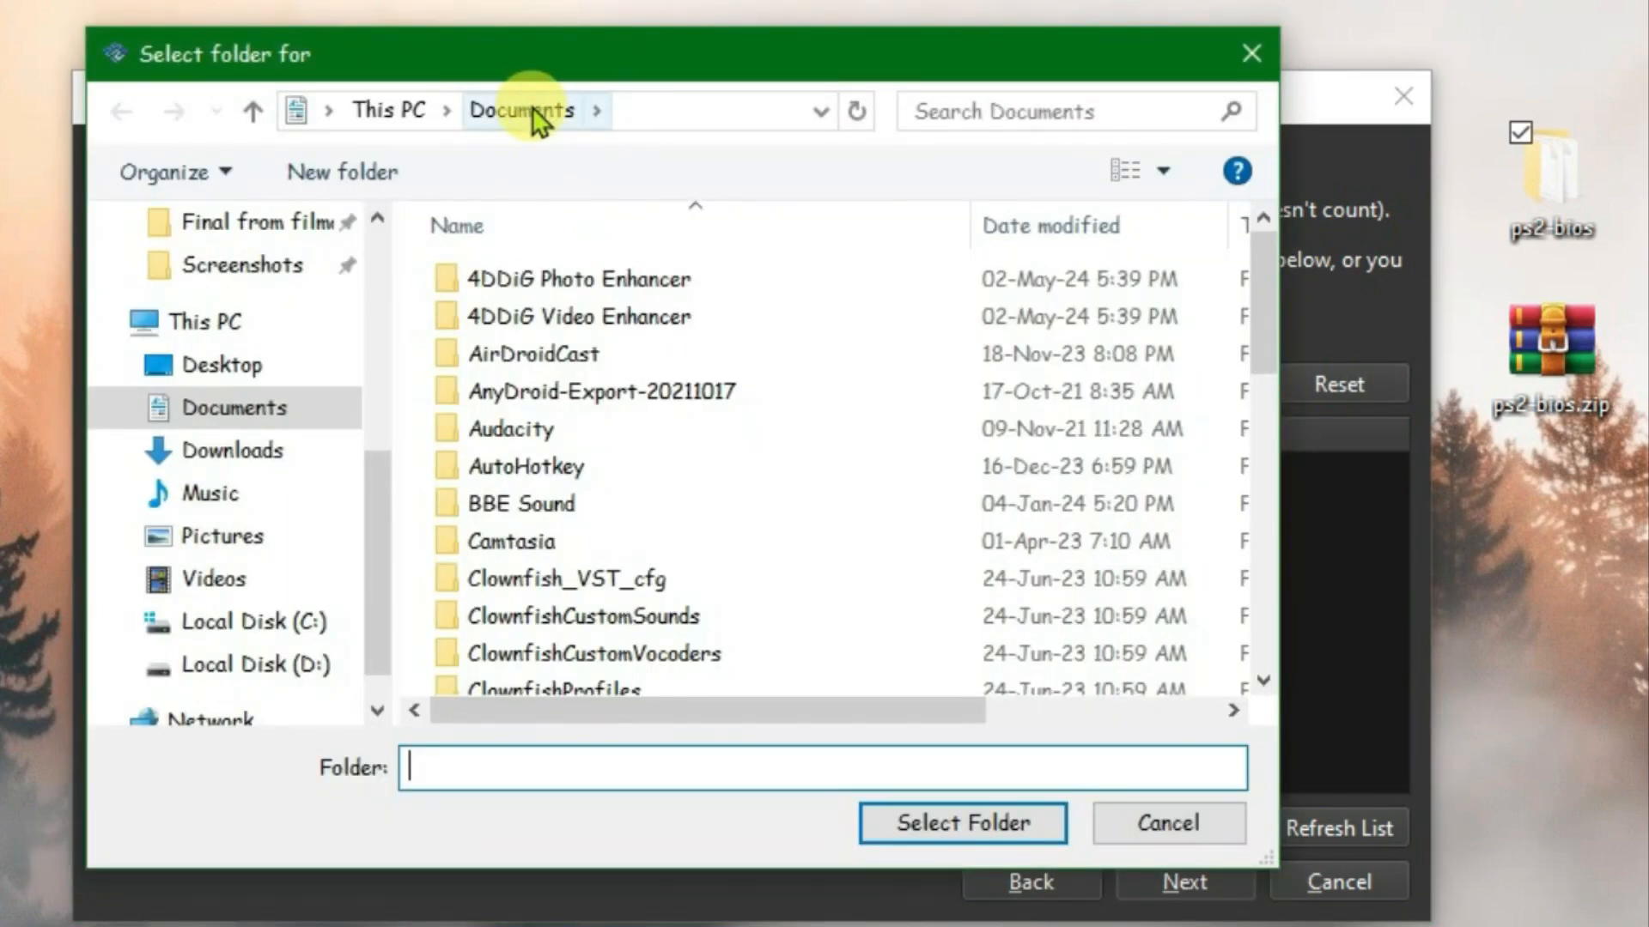
left_click(500, 301)
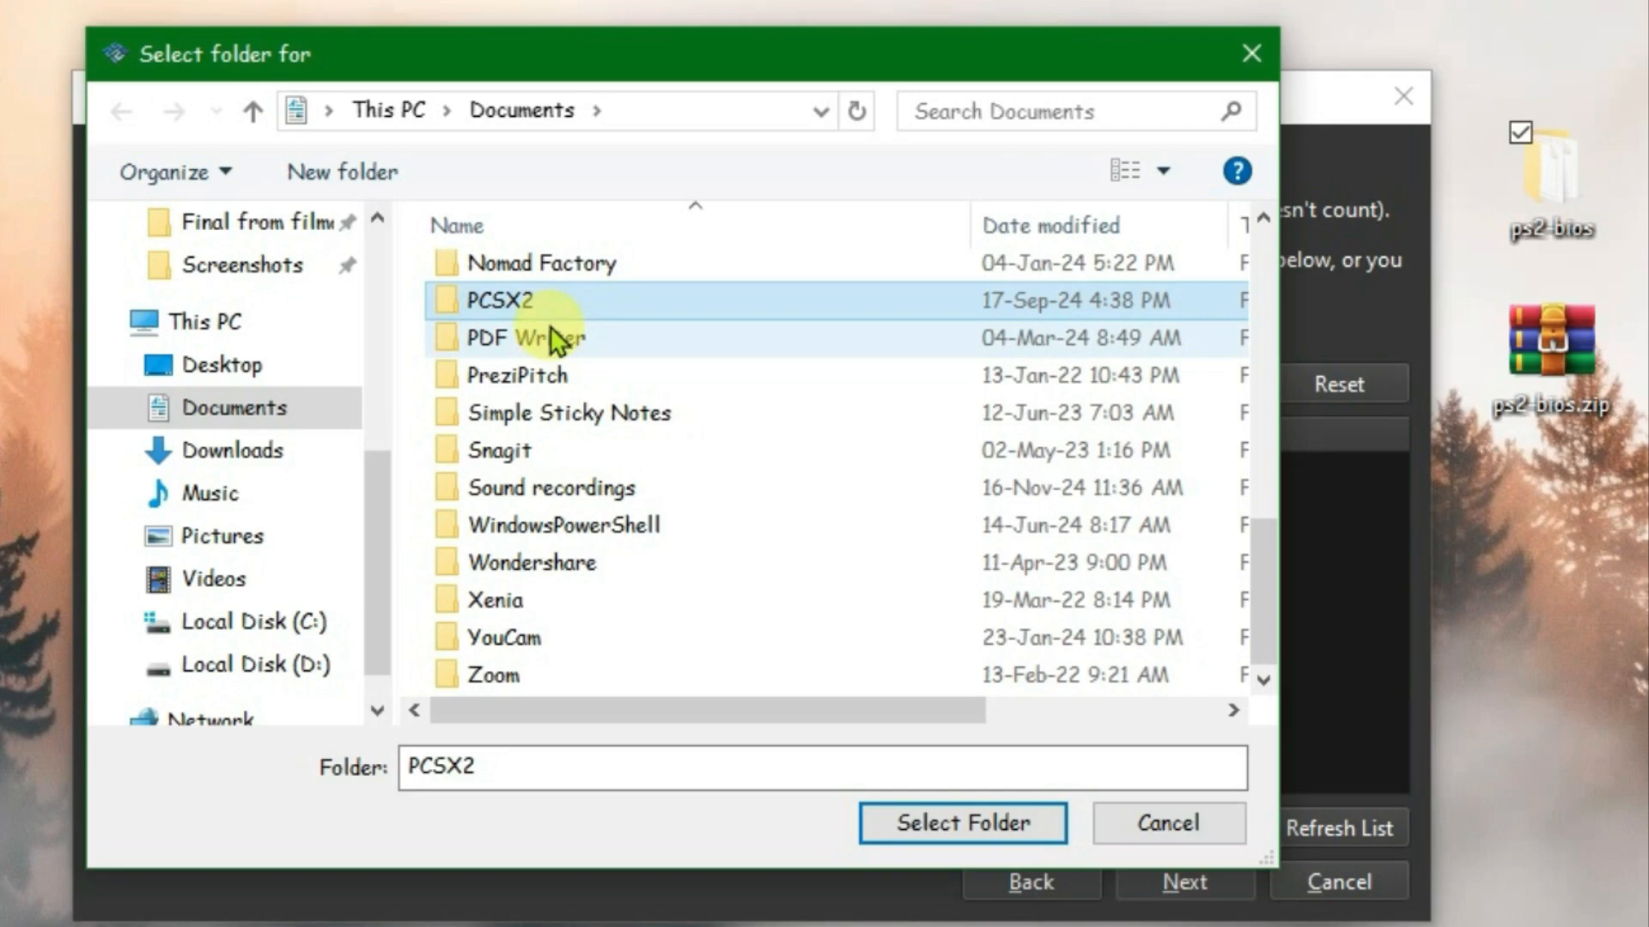
double_click(499, 300)
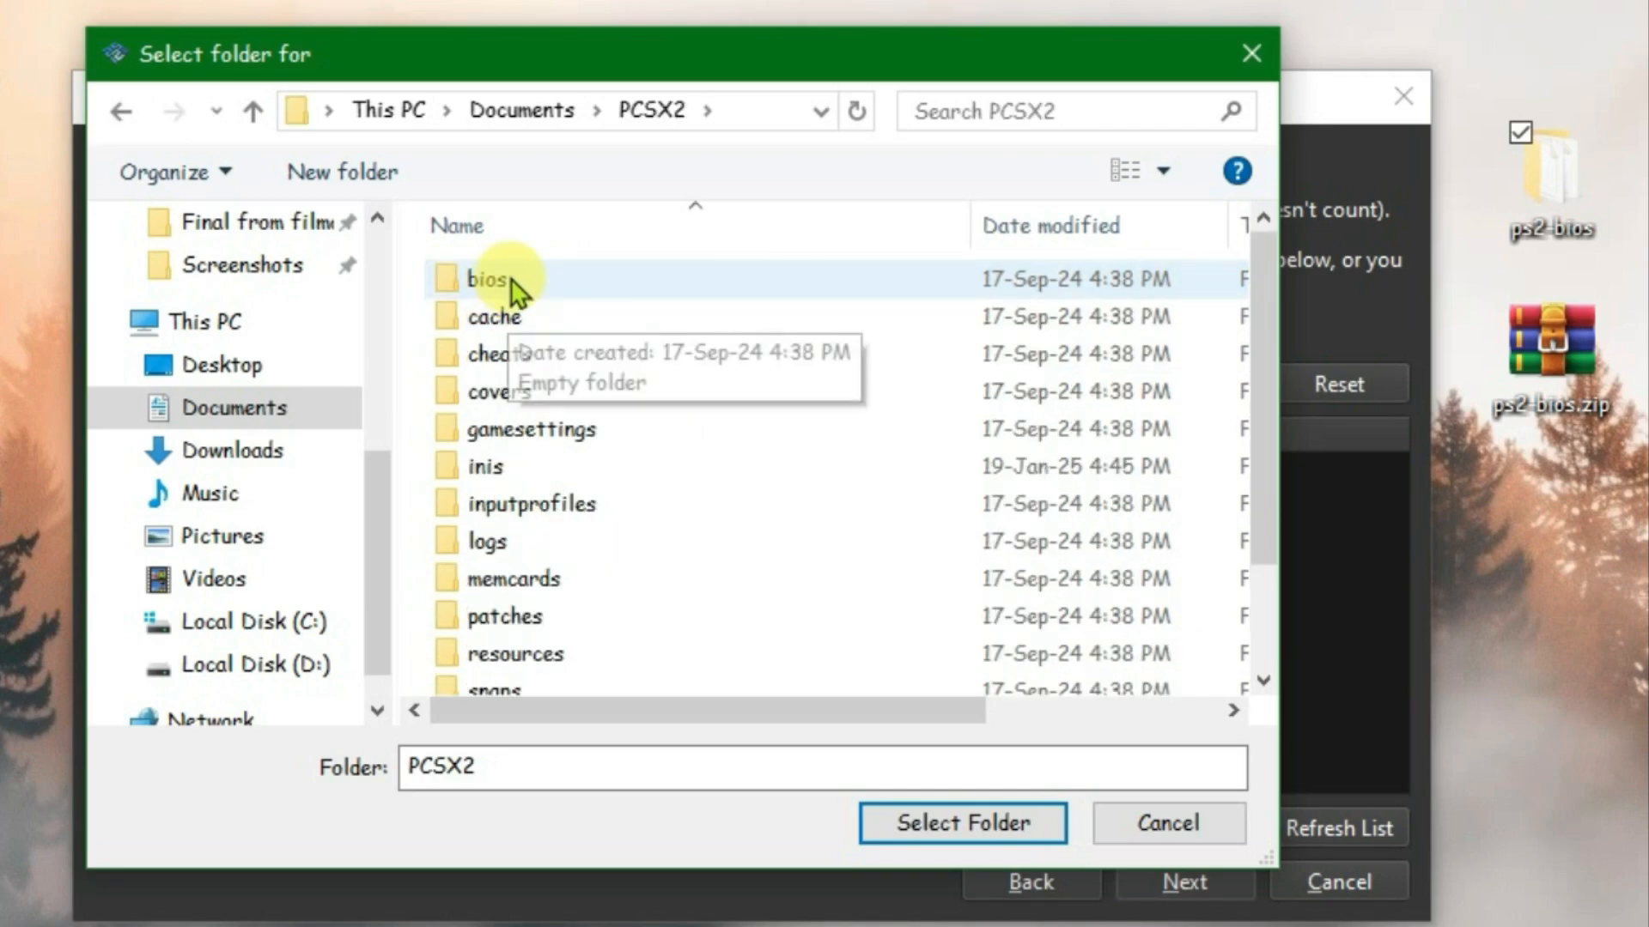
double_click(487, 278)
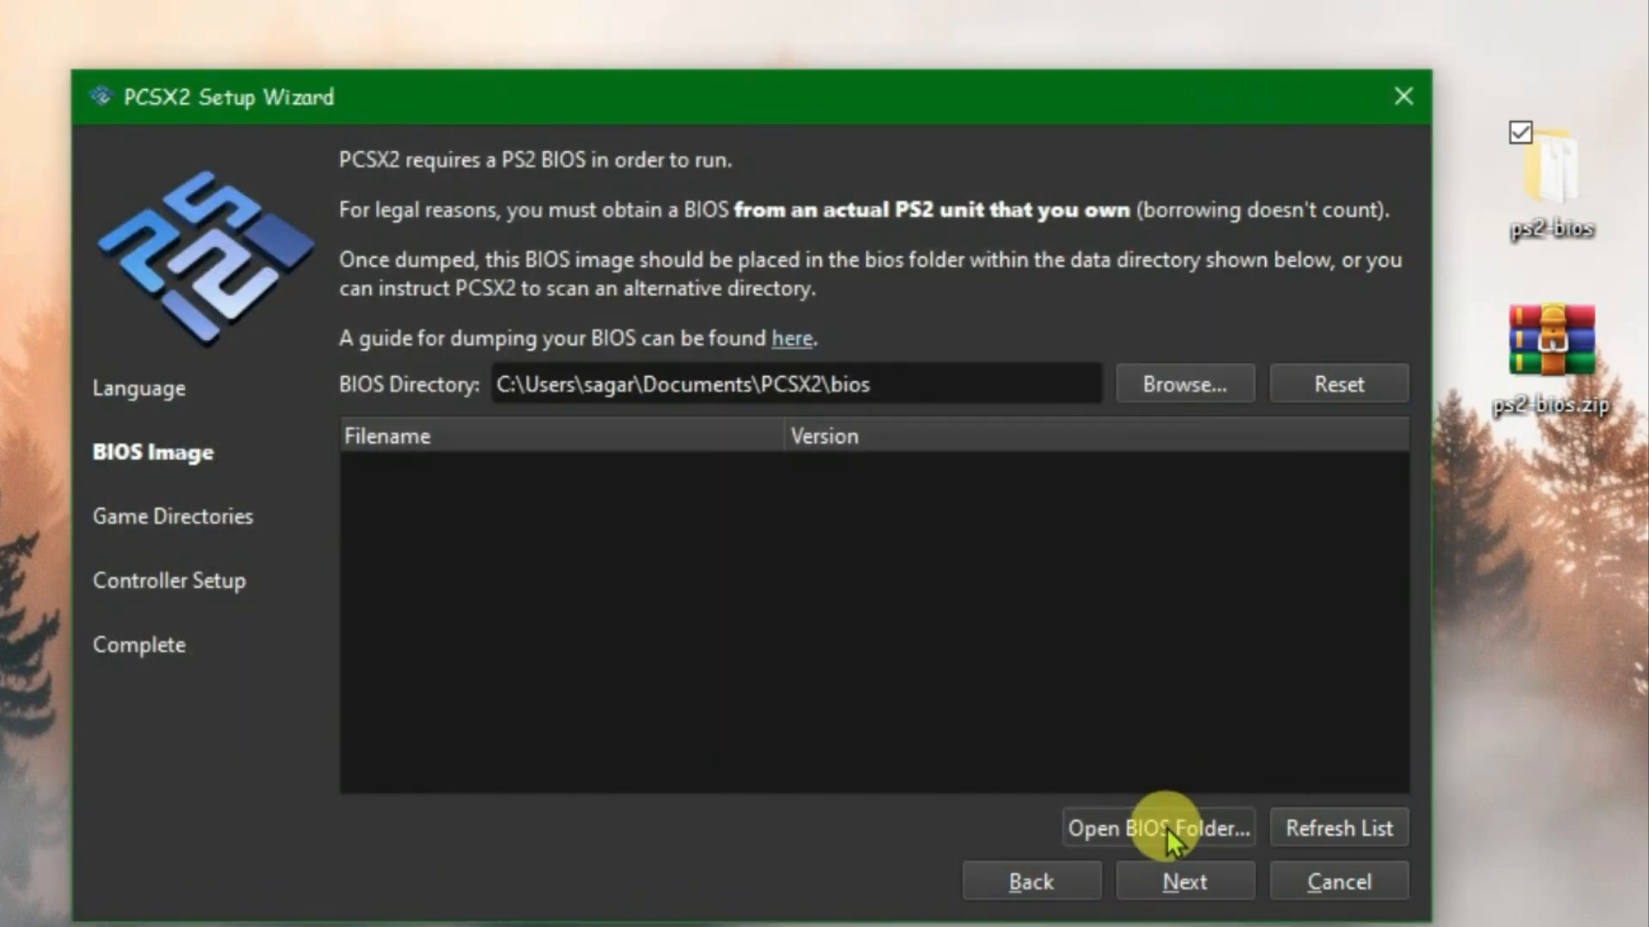
Add the BIOS files, refresh to list four images, select USA scph39001.bin, and continue.
left_click(1157, 828)
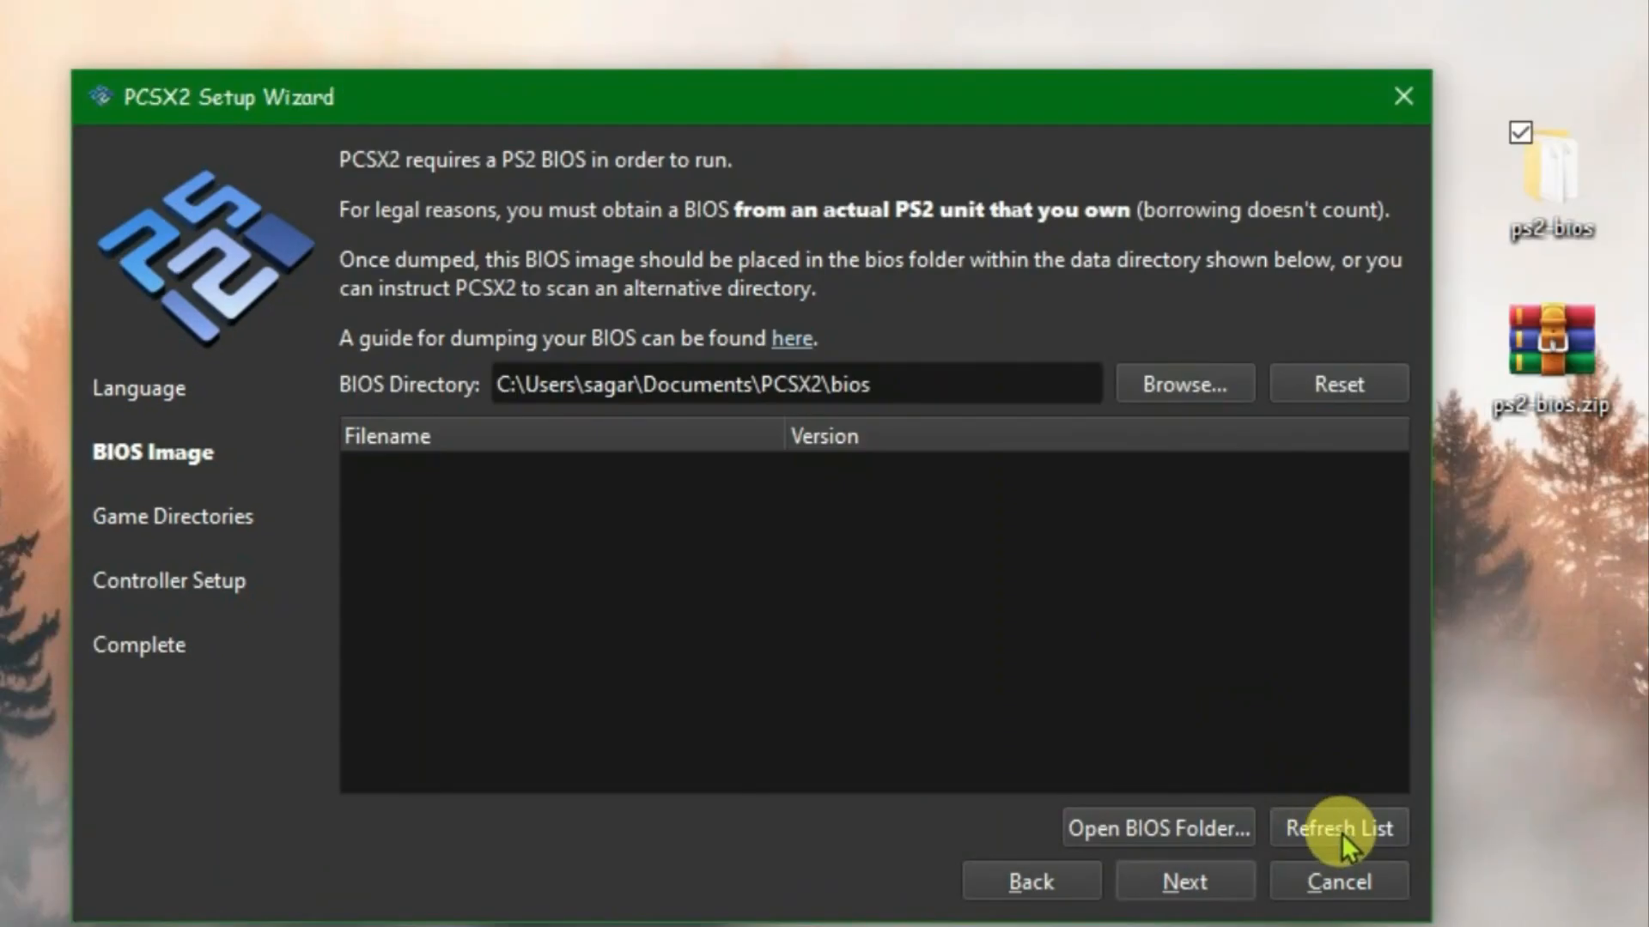
left_click(1339, 828)
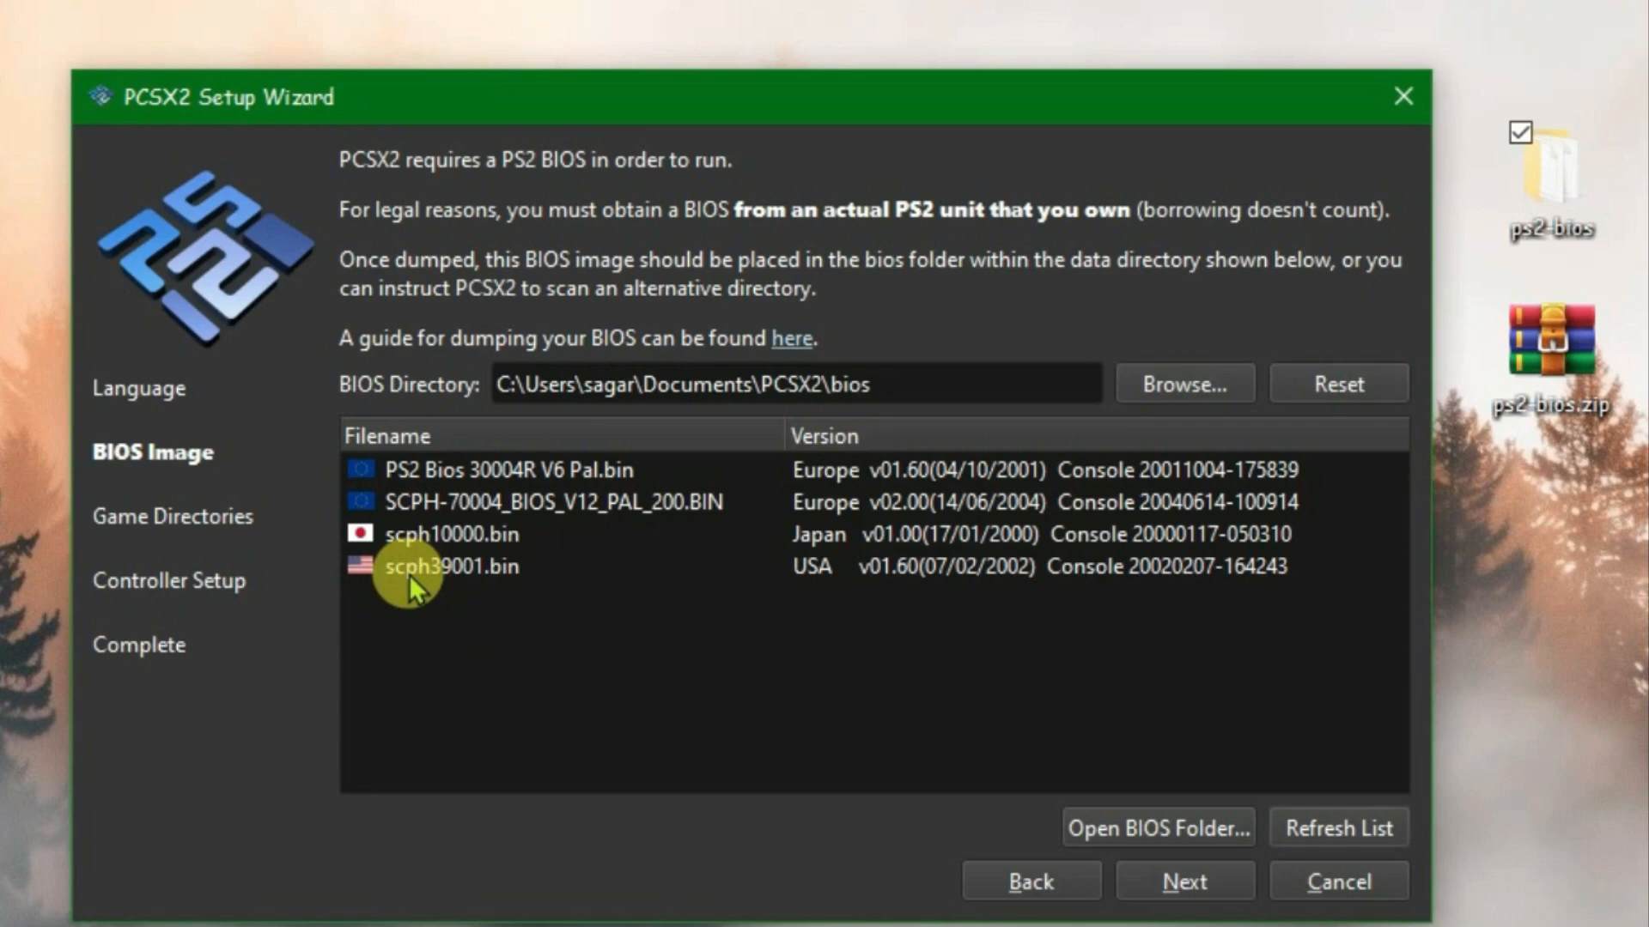
left_click(453, 566)
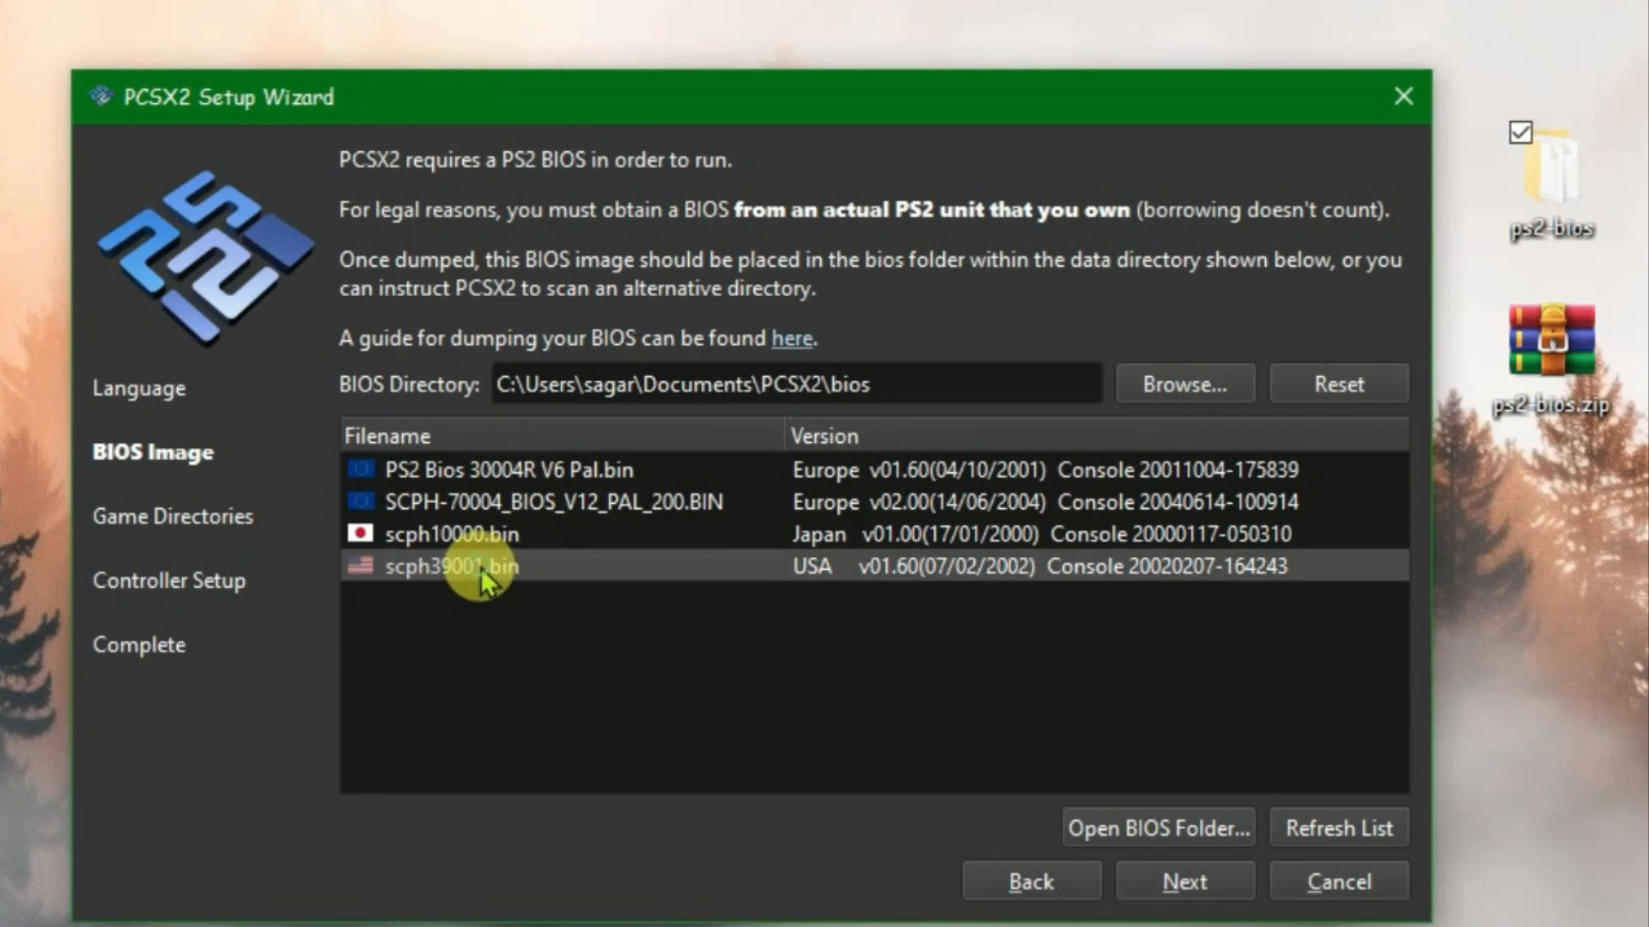
left_click(1184, 881)
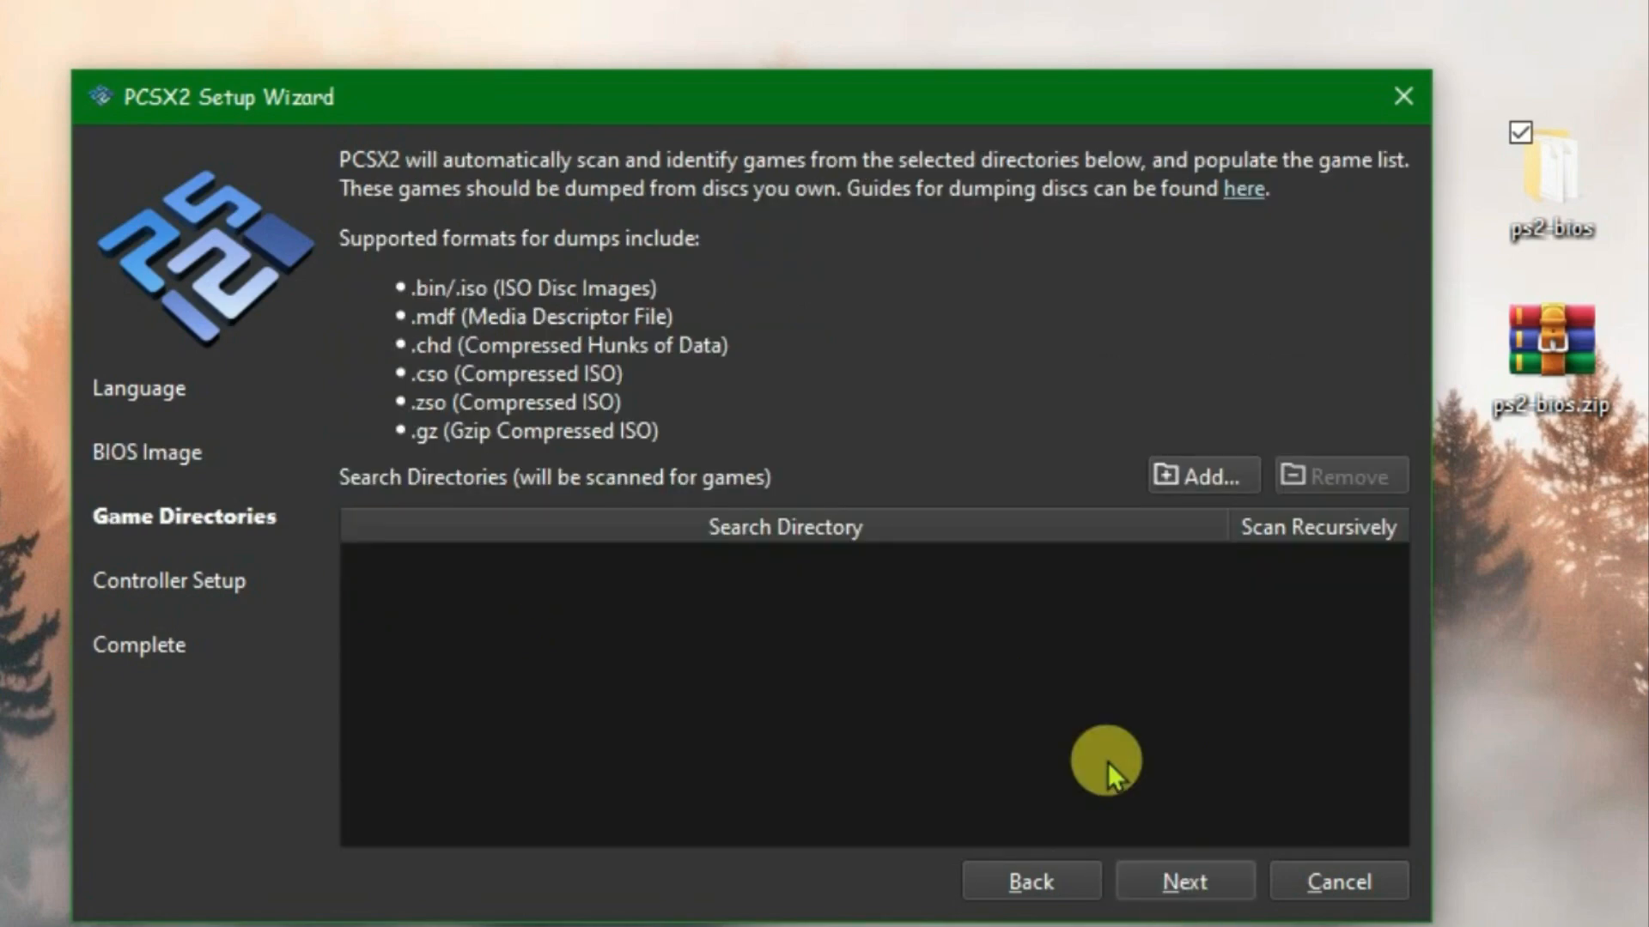